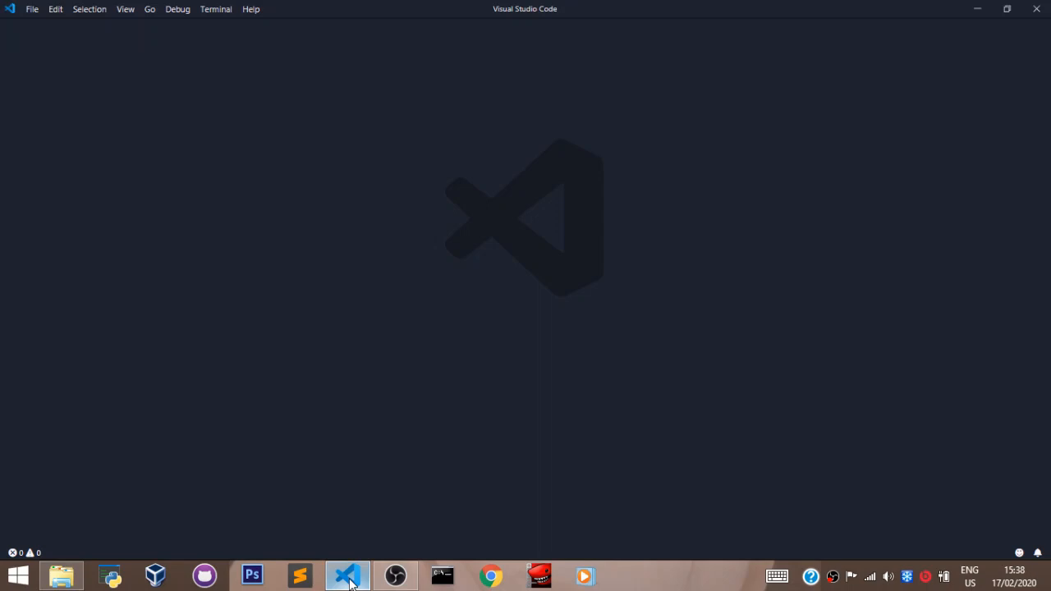
pyautogui.moveTo(424, 527)
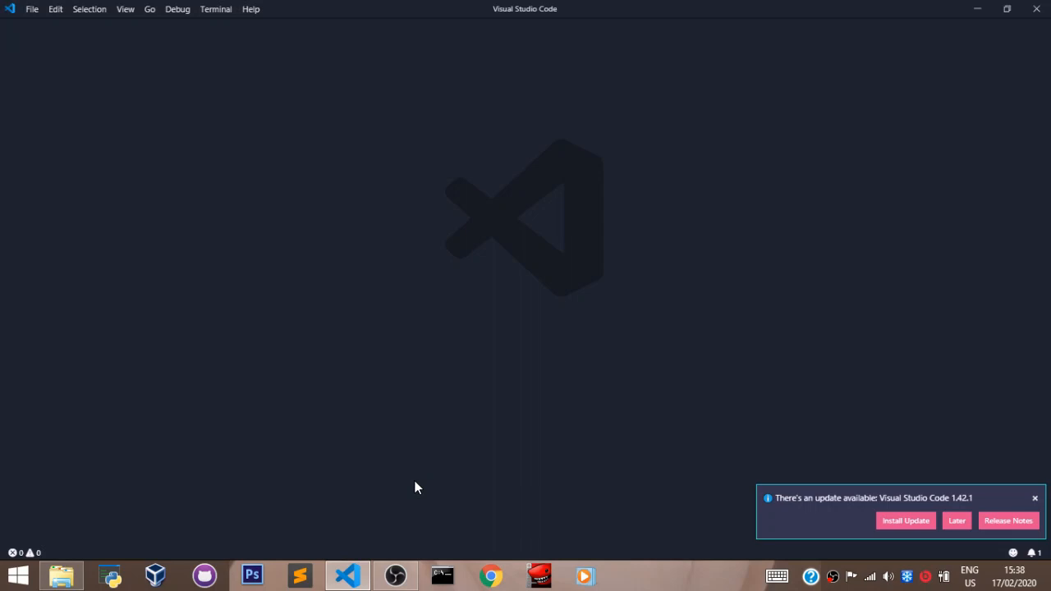
# Move Command Prompt into the Desktop folder with cd Desktop.
pyautogui.click(443, 575)
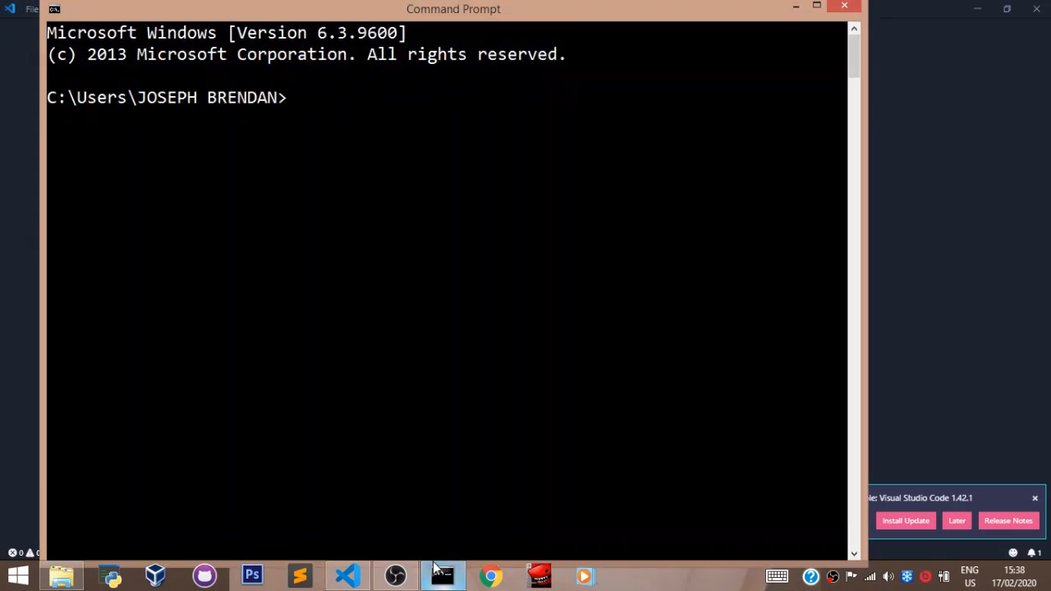
pyautogui.write('cd desktop')
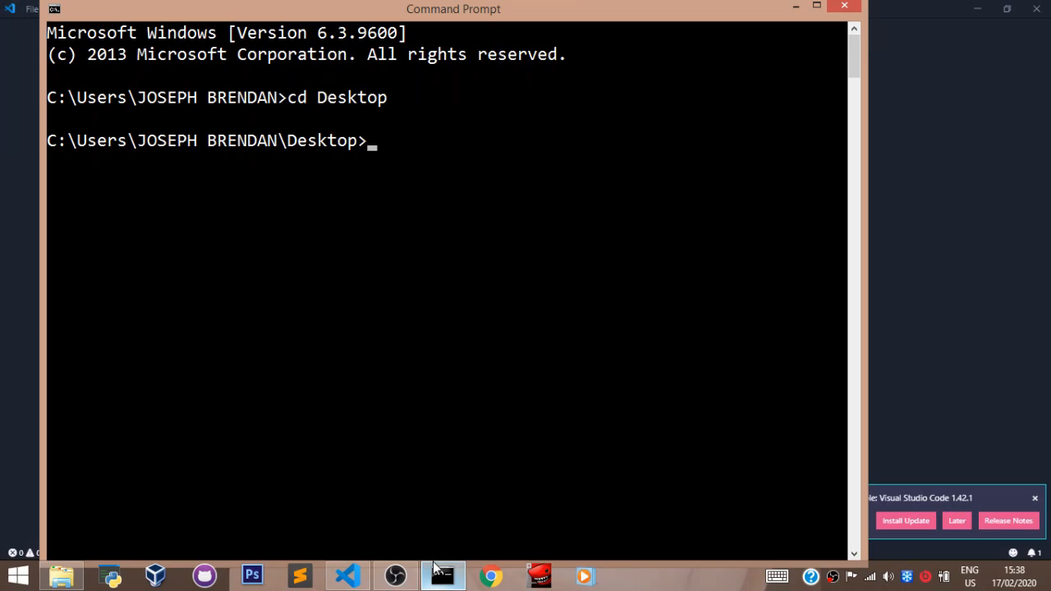
# Launch npx create-react-app my-app to scaffold a new React project.
pyautogui.write('n')
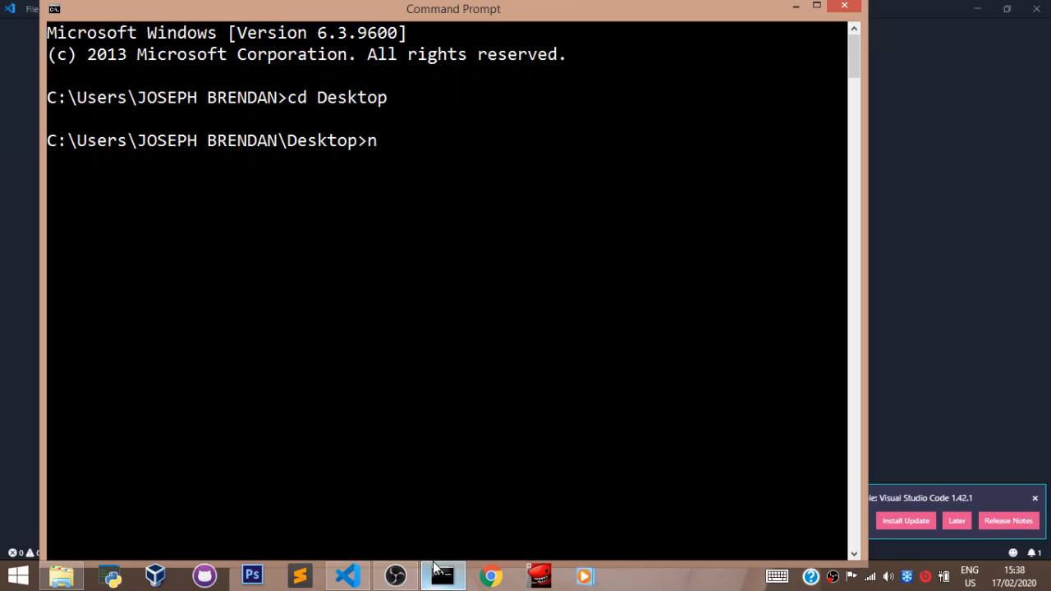
pyautogui.write('px c')
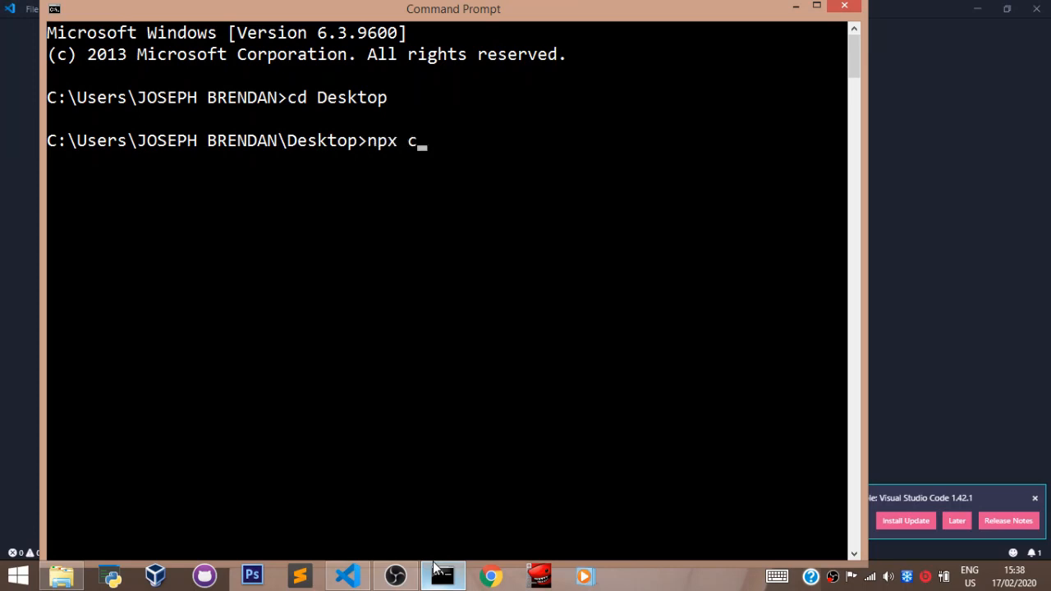
pyautogui.write('reate')
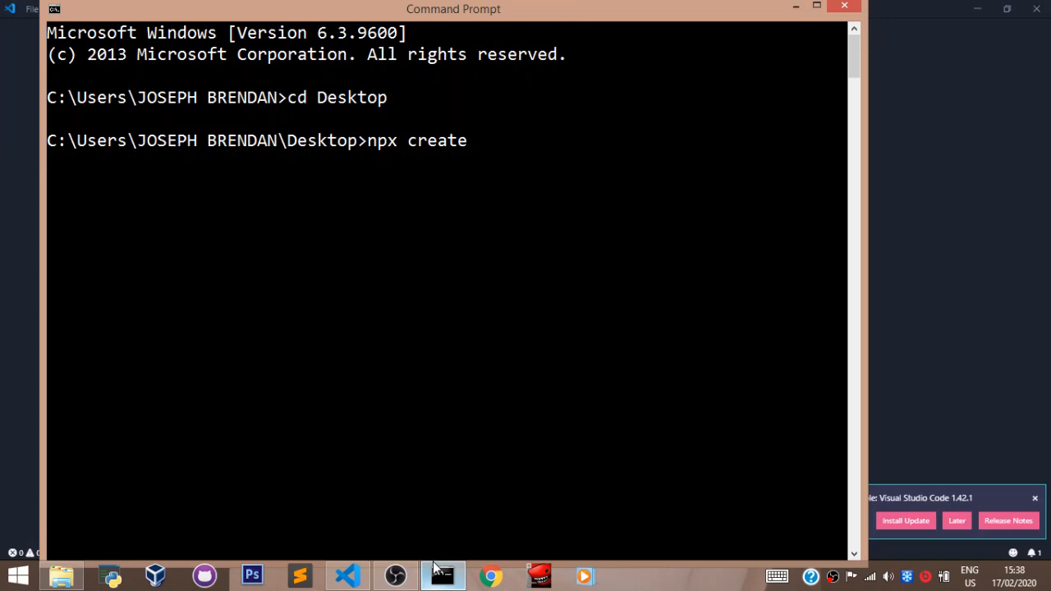
pyautogui.write('-react')
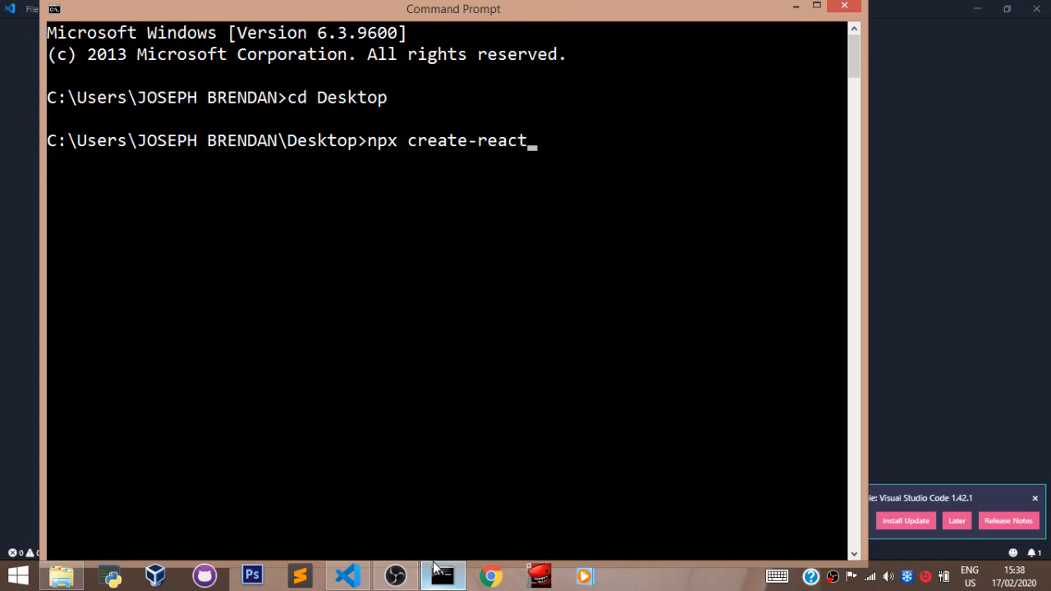
pyautogui.write('-app m')
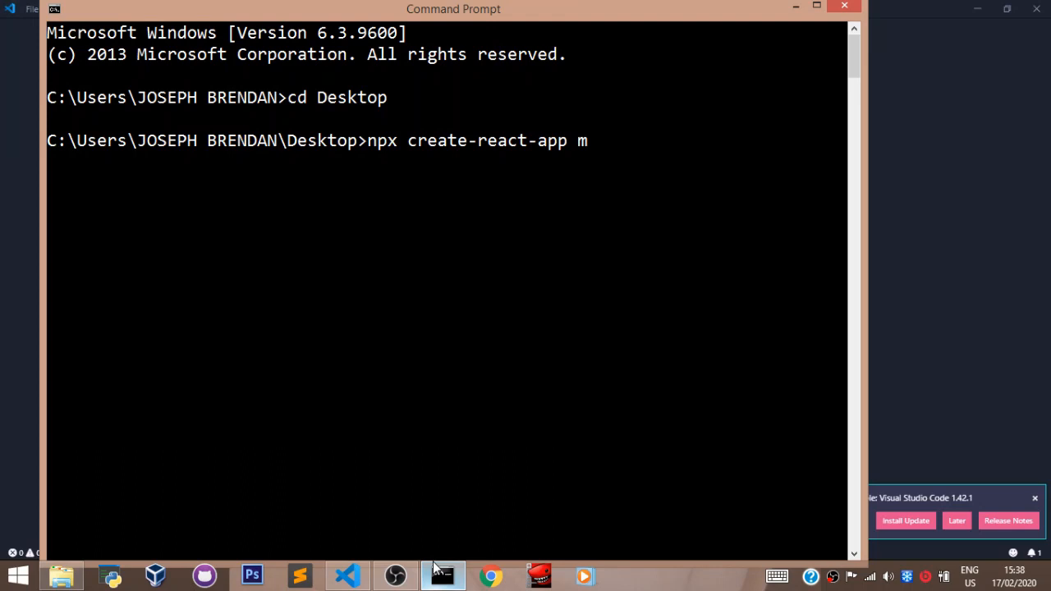
pyautogui.write('y-app')
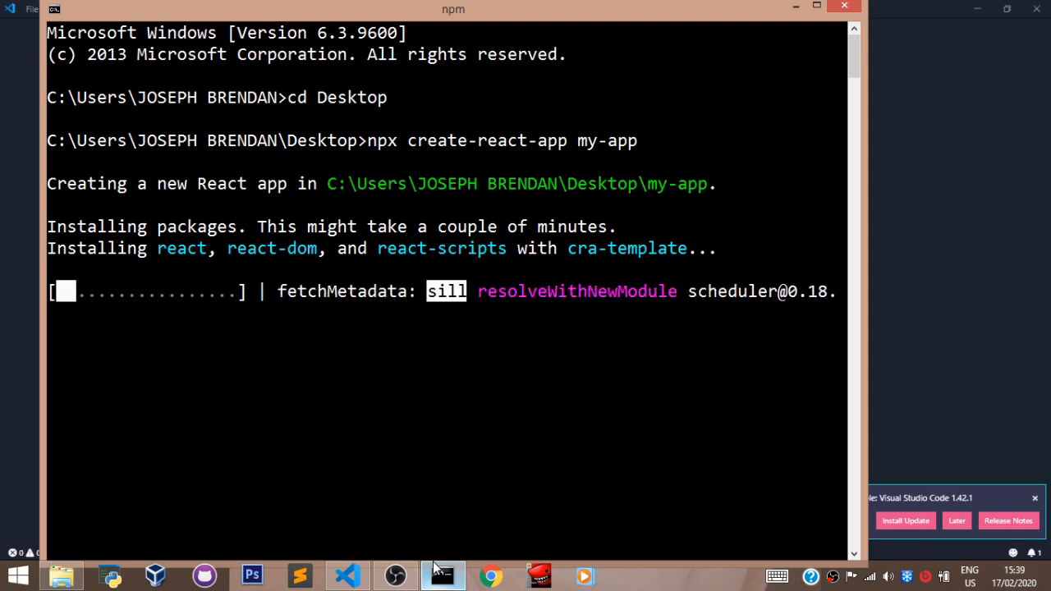
pyautogui.moveTo(371, 156)
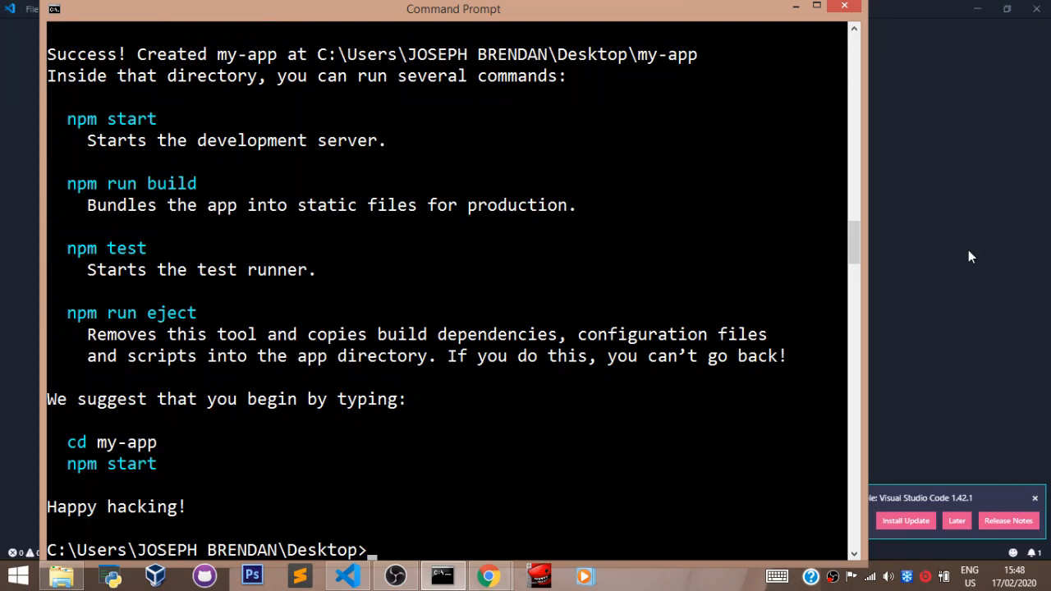
pyautogui.moveTo(131, 204)
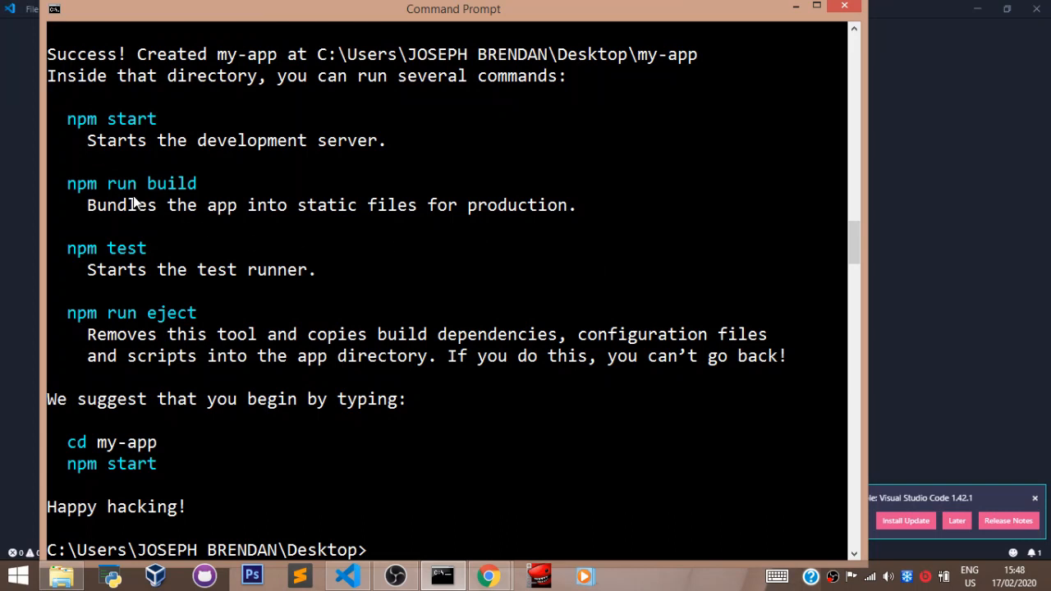
# Enter the my-app project folder with cd my-app.
pyautogui.write('cd')
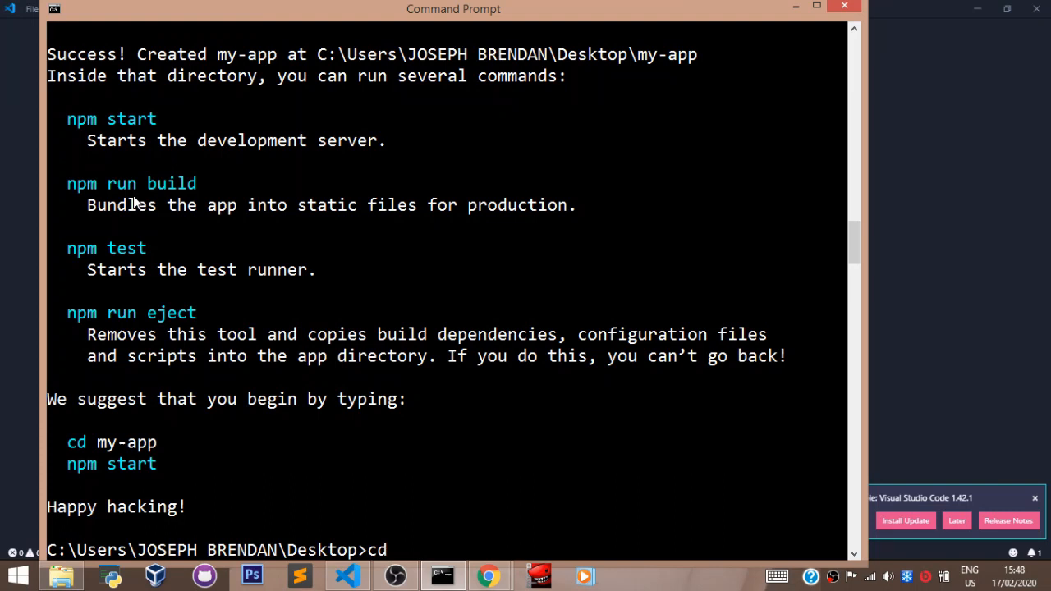
pyautogui.write('my')
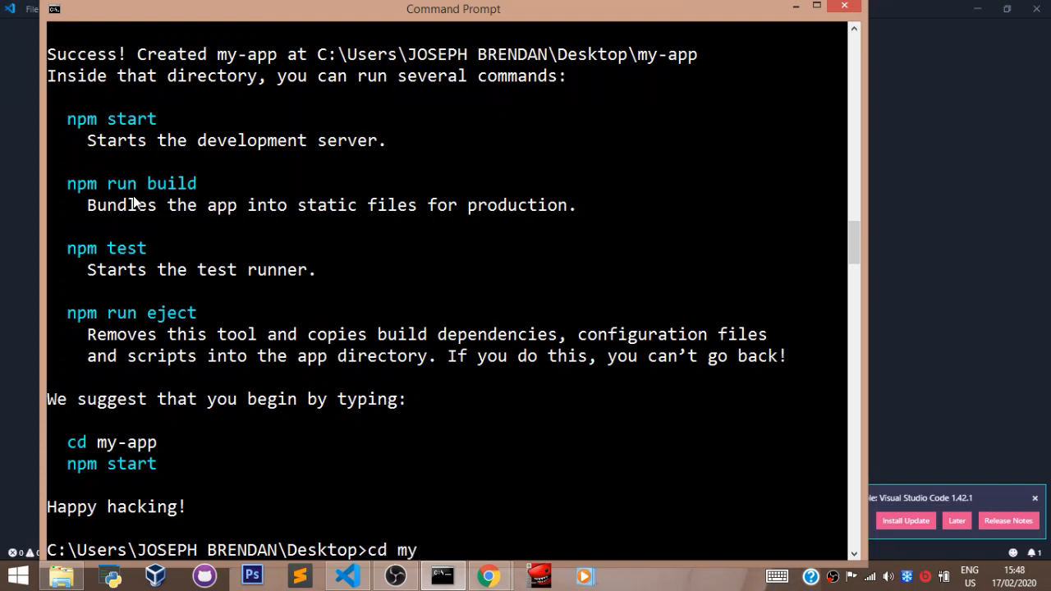
pyautogui.write('-app')
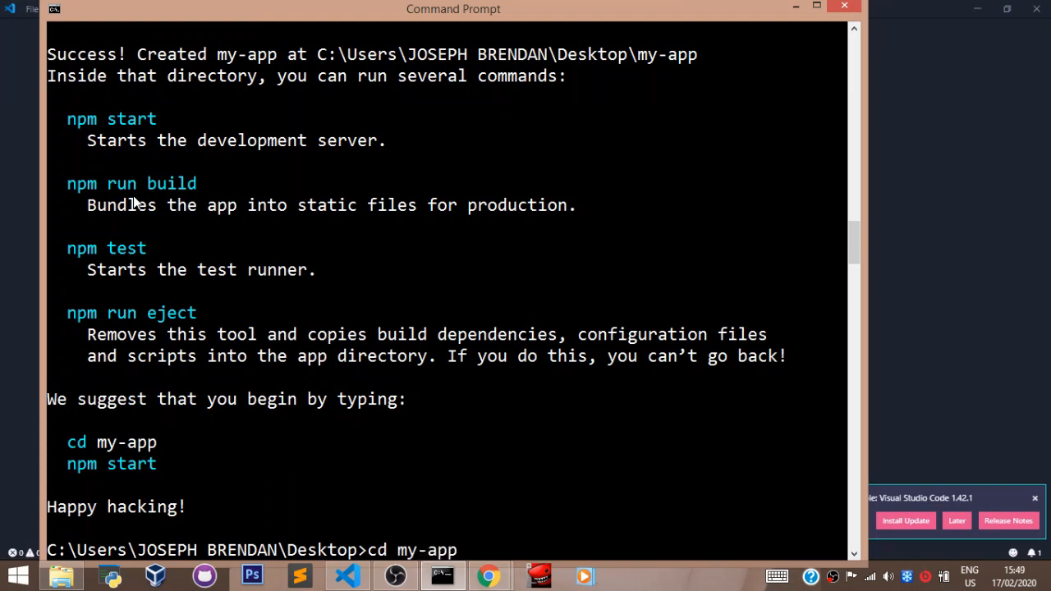
pyautogui.press('Return')
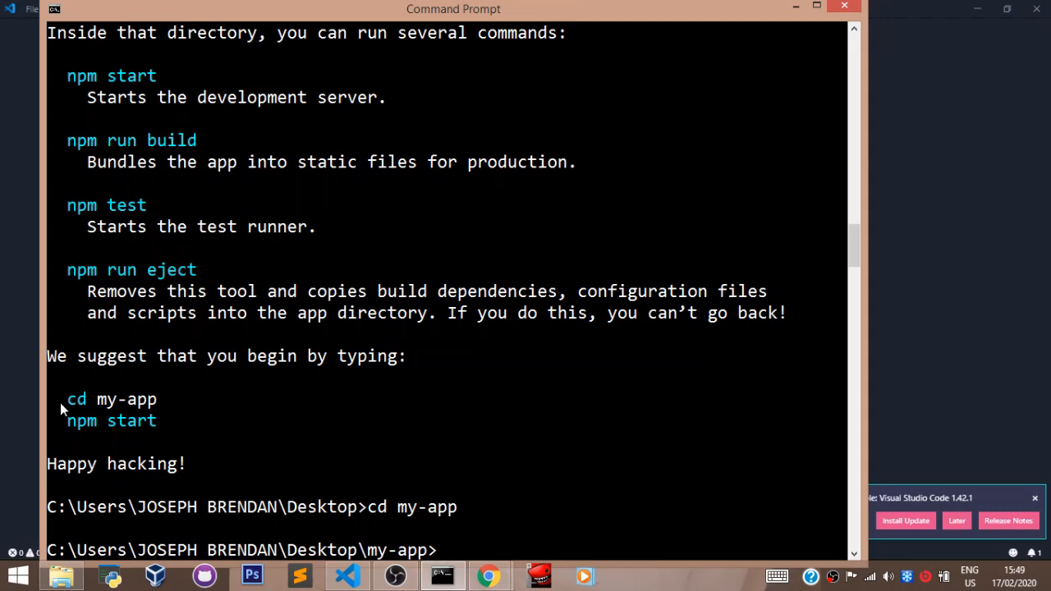
# Start the development server with npm start and let it compile.
pyautogui.write('npm start')
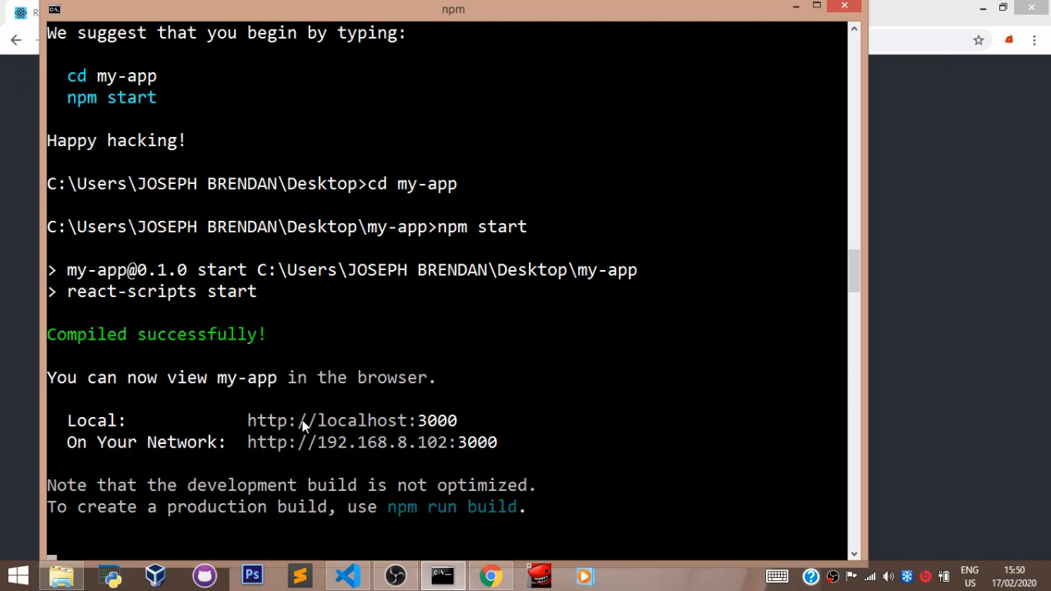
pyautogui.moveTo(444, 421)
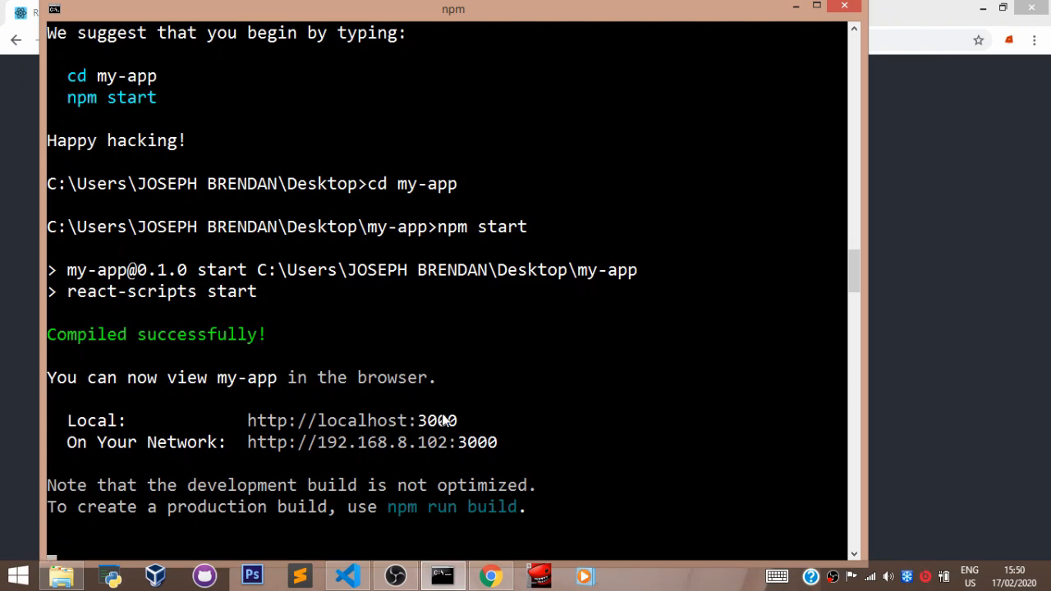
pyautogui.click(489, 575)
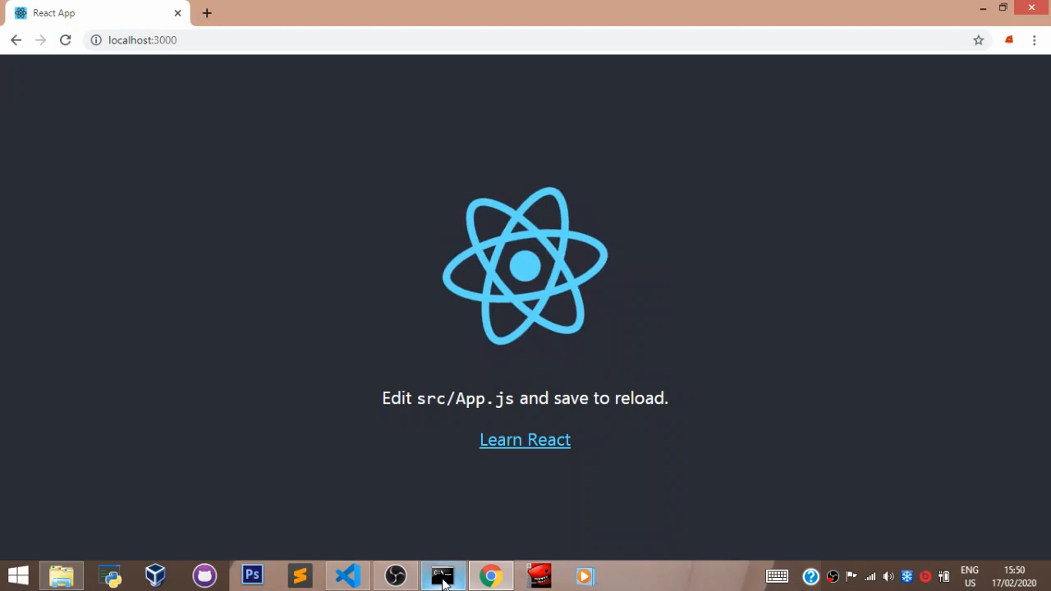
pyautogui.click(444, 575)
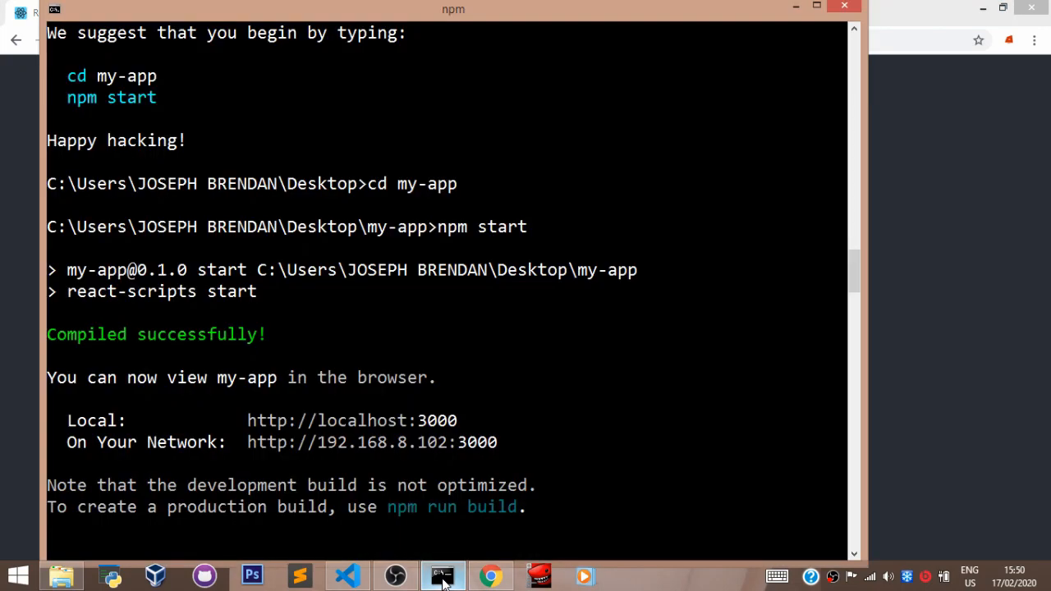
# Stop the running development server with Ctrl+C and confirm termination.
pyautogui.press('ctrl+c')
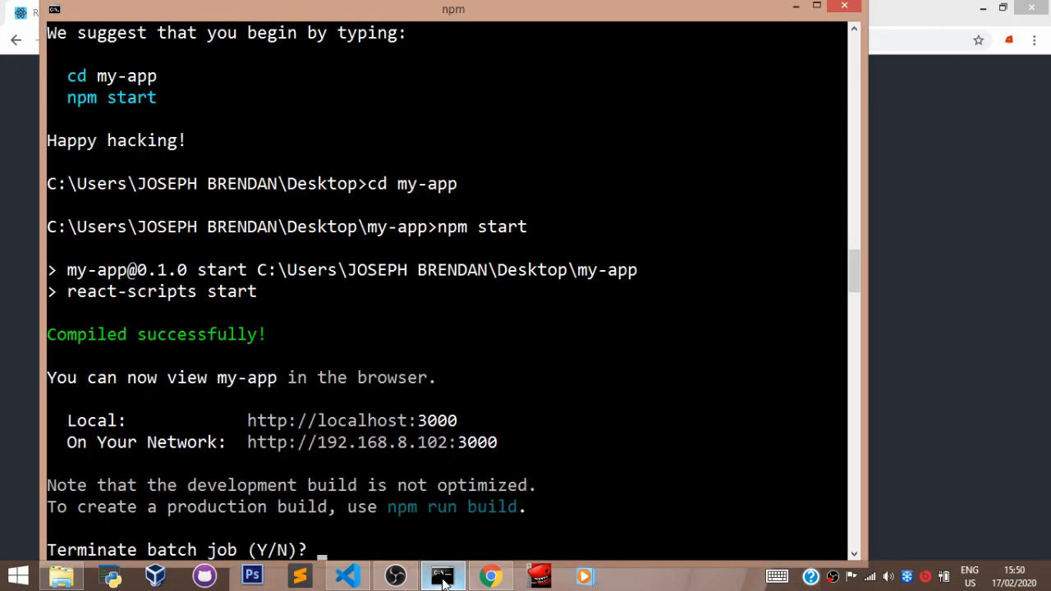
pyautogui.write('y')
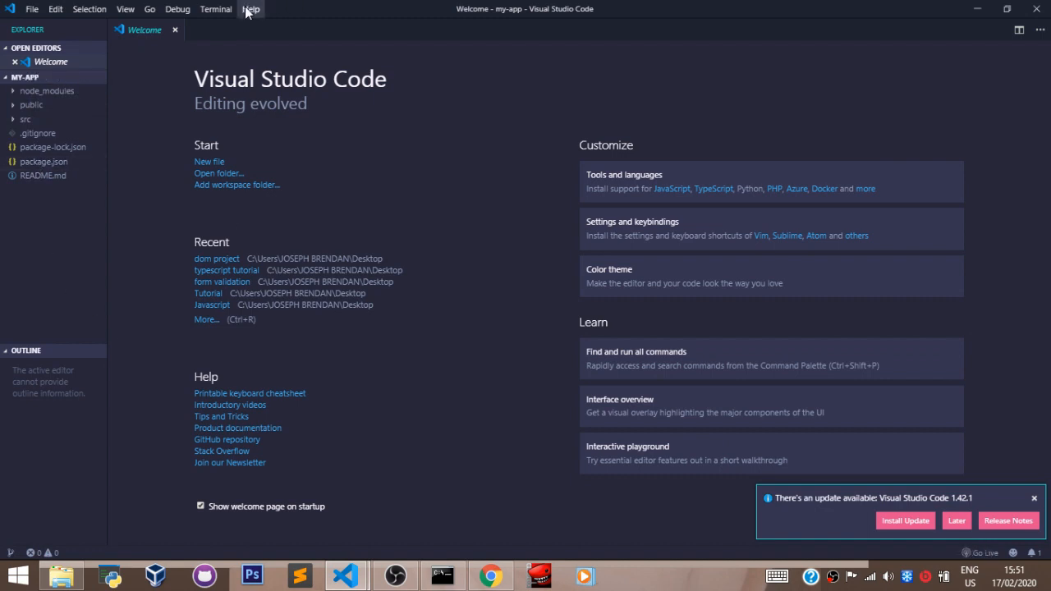
# Close the Welcome page and briefly inspect node_modules and public in the Explorer.
pyautogui.click(174, 29)
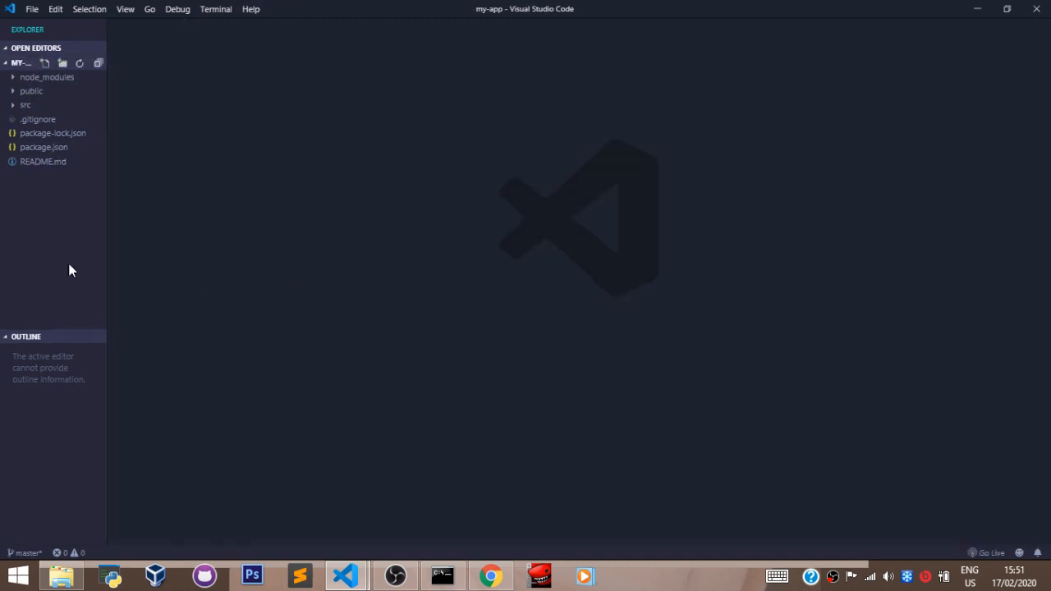
pyautogui.moveTo(46, 77)
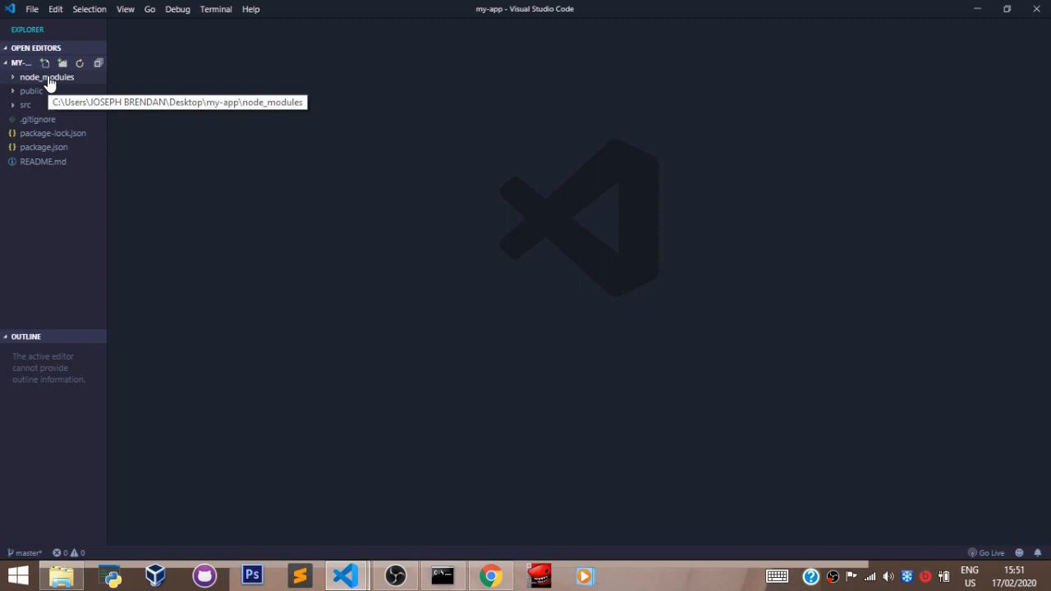
pyautogui.click(46, 77)
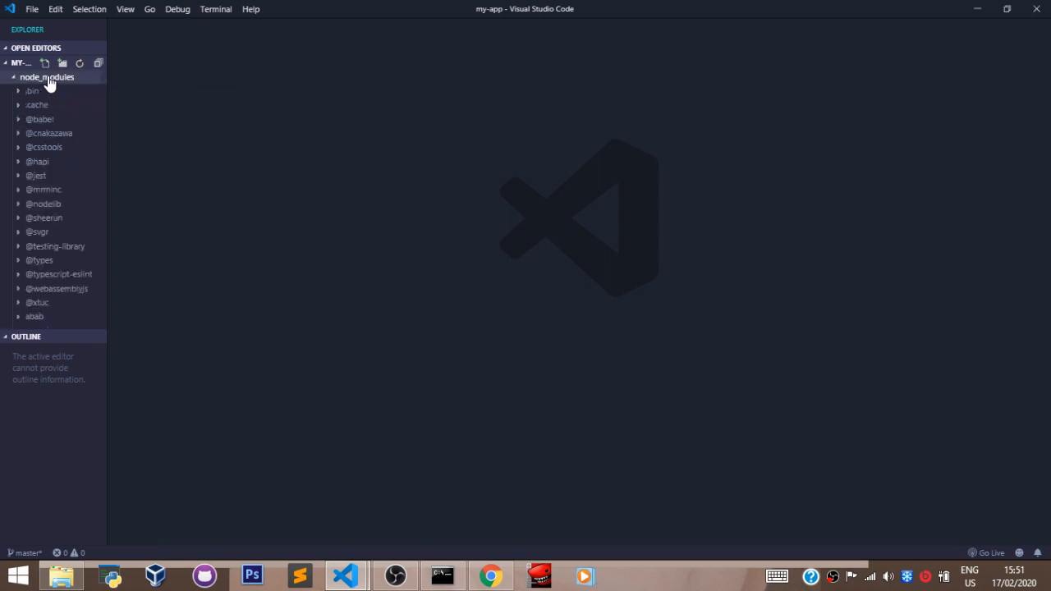
pyautogui.click(46, 77)
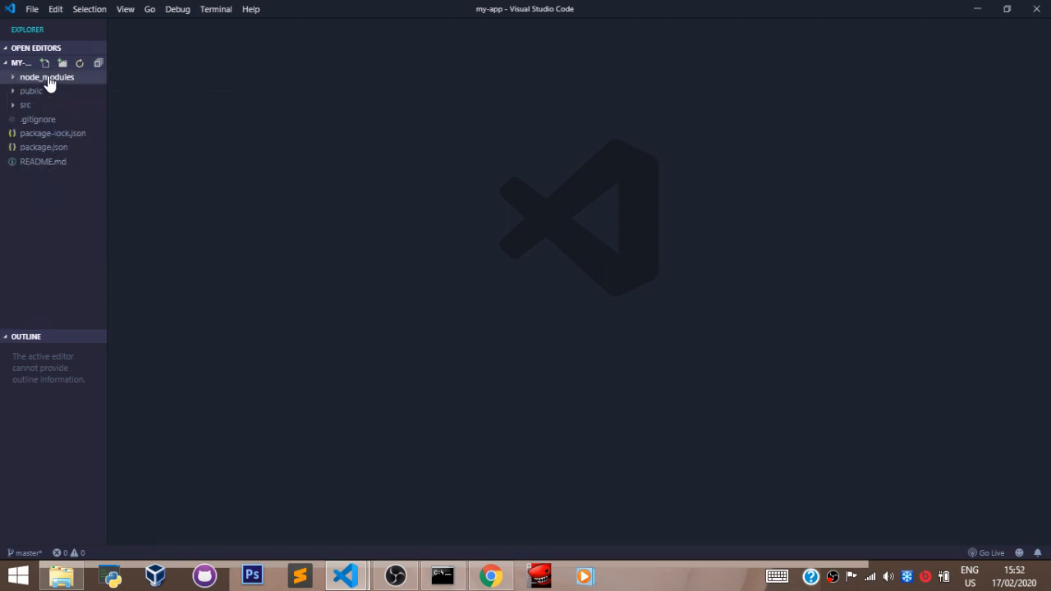
pyautogui.moveTo(32, 90)
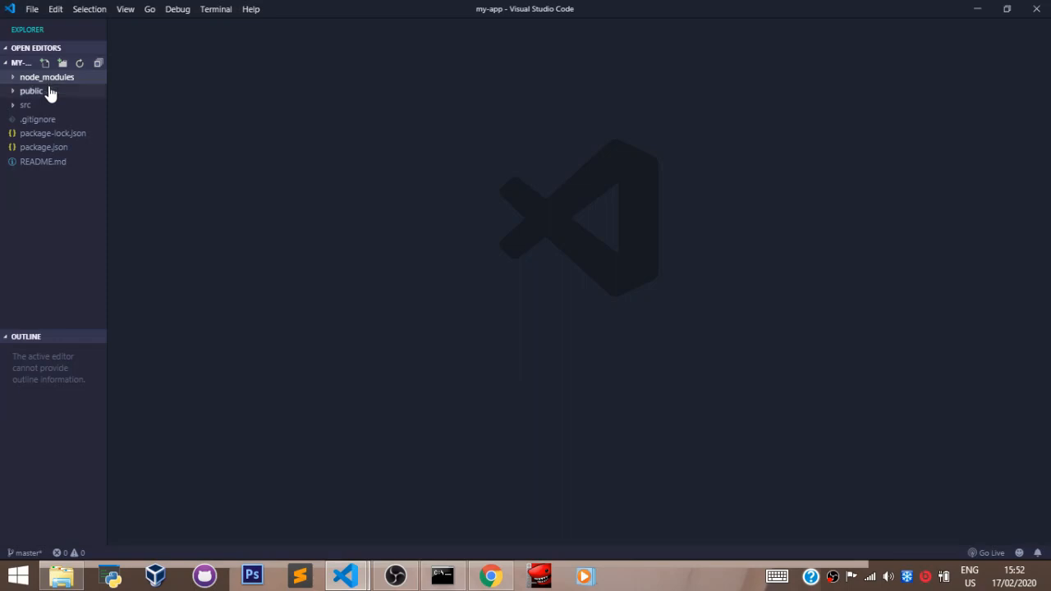
pyautogui.click(31, 90)
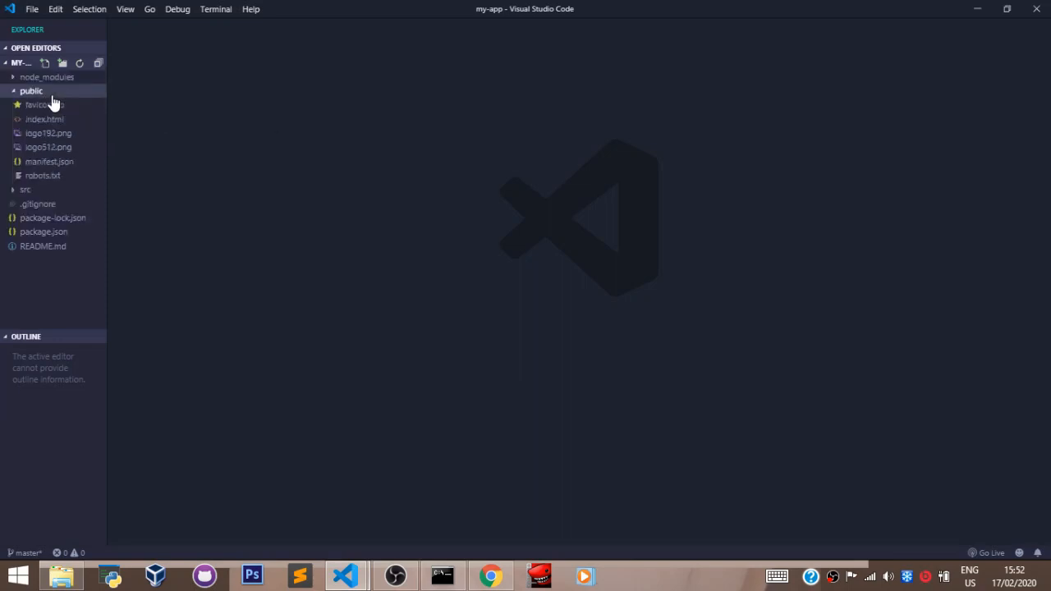
pyautogui.moveTo(46, 106)
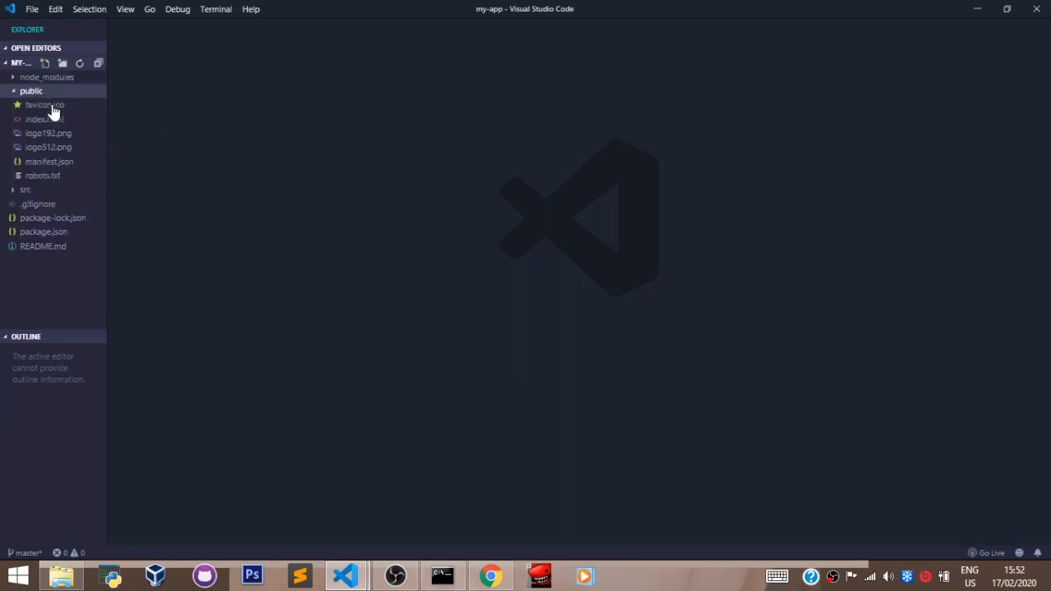
pyautogui.moveTo(44, 118)
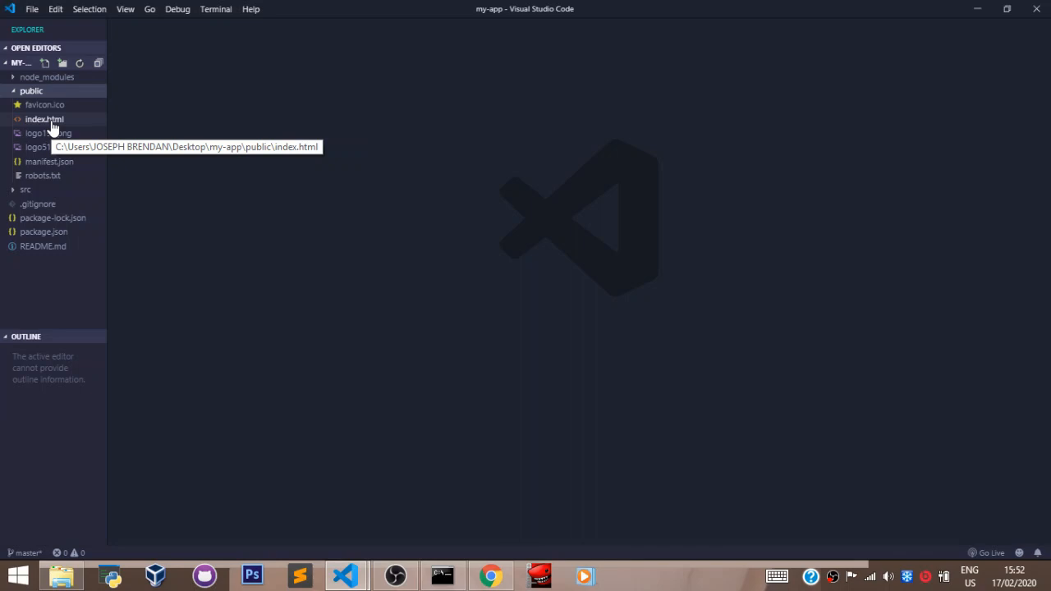
pyautogui.click(31, 91)
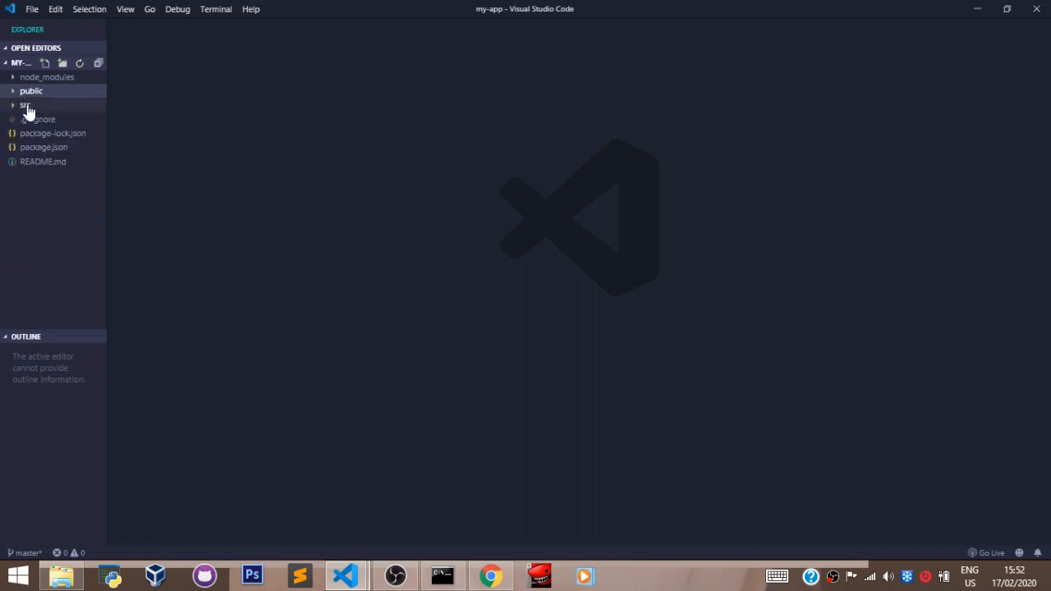
pyautogui.moveTo(24, 105)
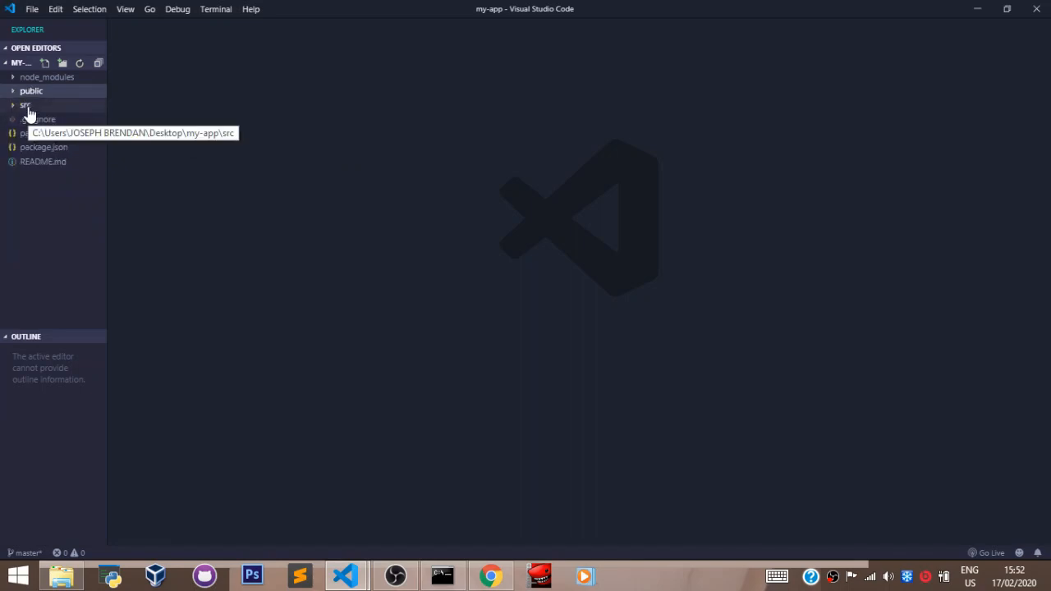
# Expand the src folder and view App.css, its first file.
pyautogui.click(25, 106)
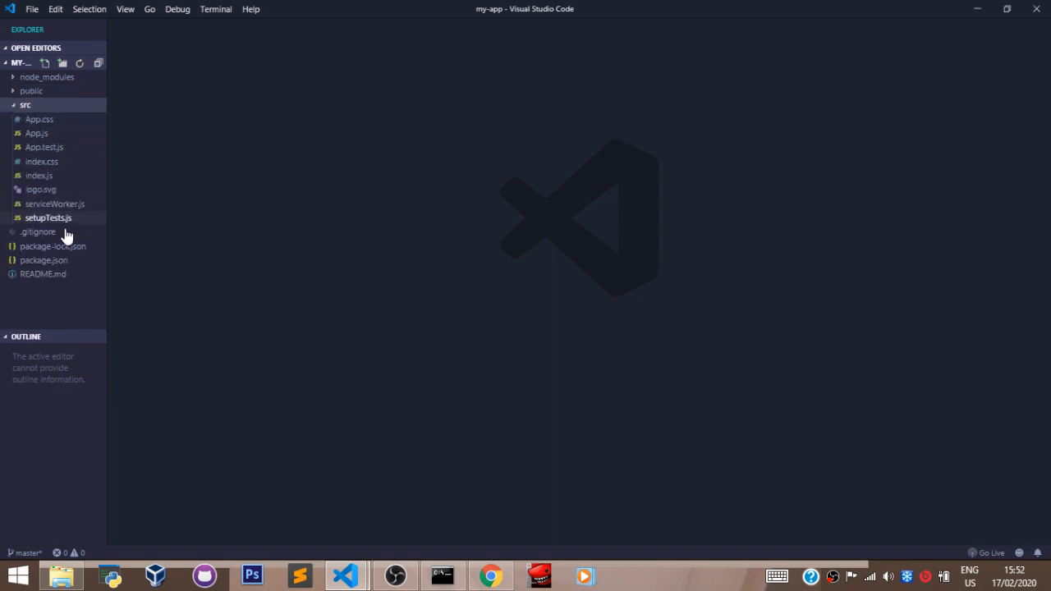
pyautogui.moveTo(41, 161)
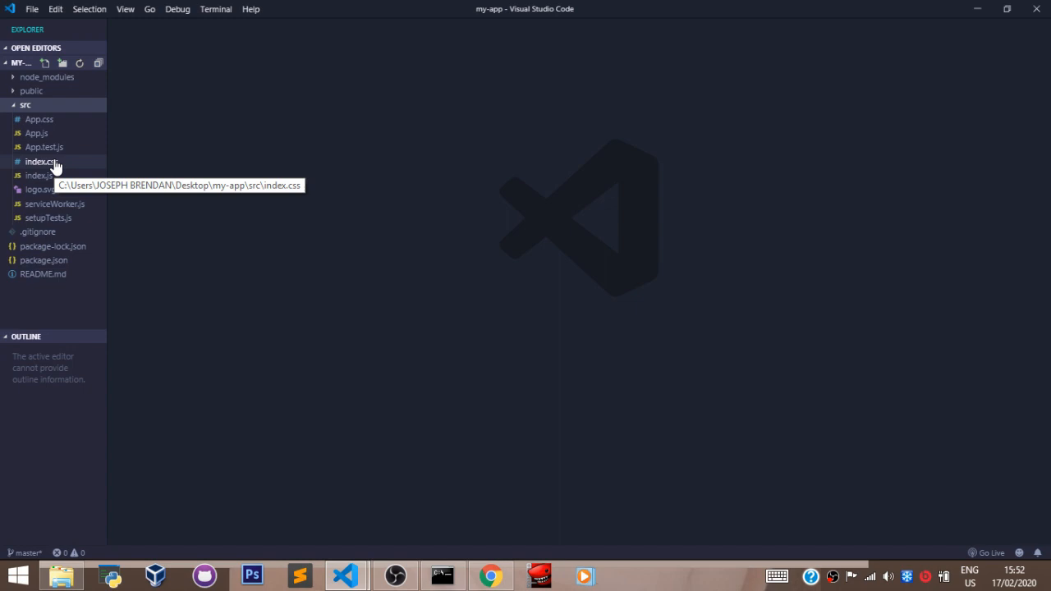
pyautogui.moveTo(227, 174)
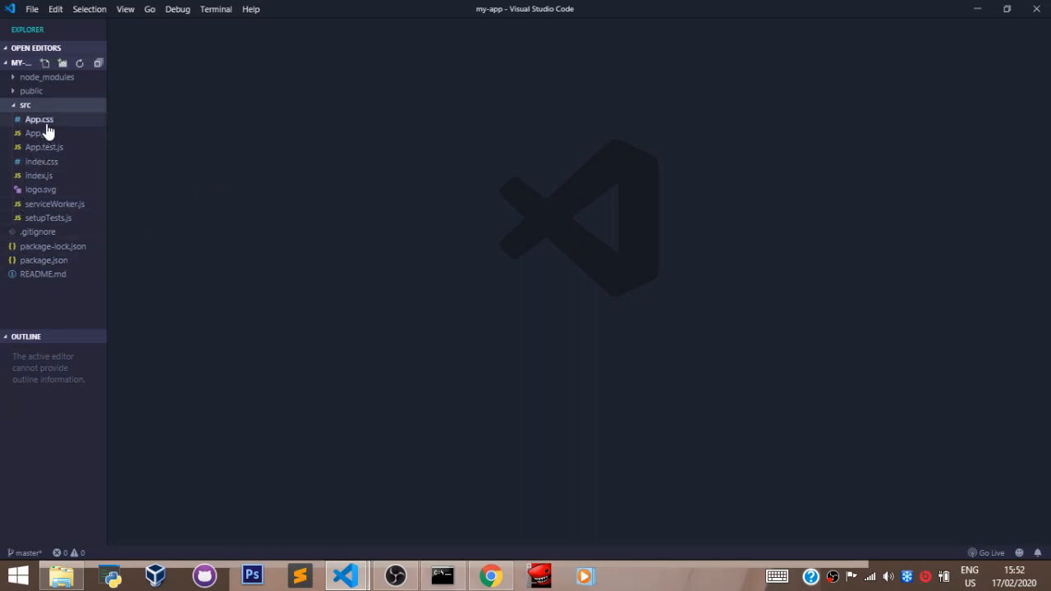
pyautogui.click(40, 118)
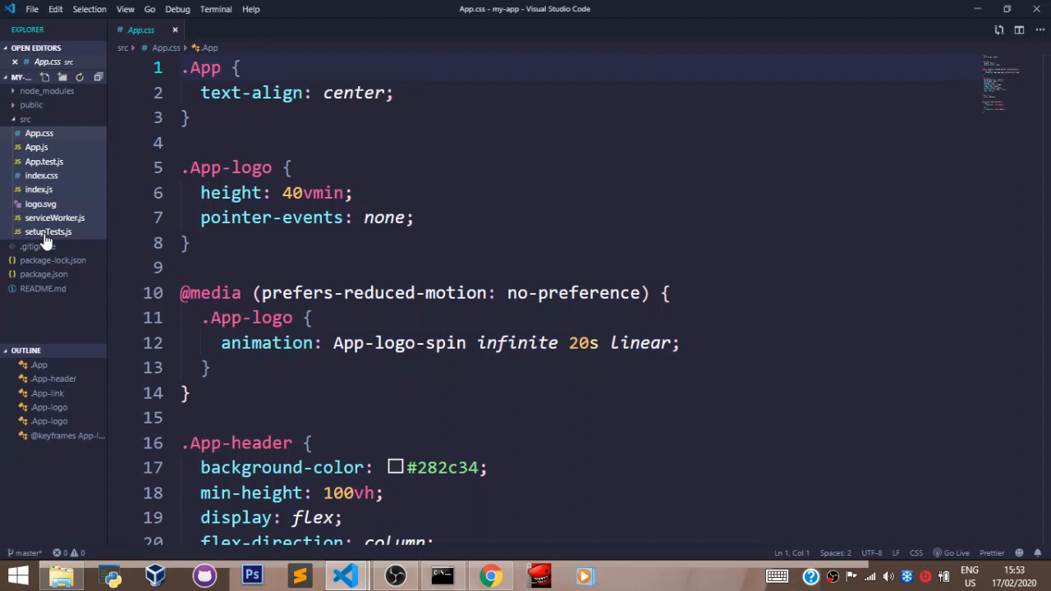
pyautogui.moveTo(46, 189)
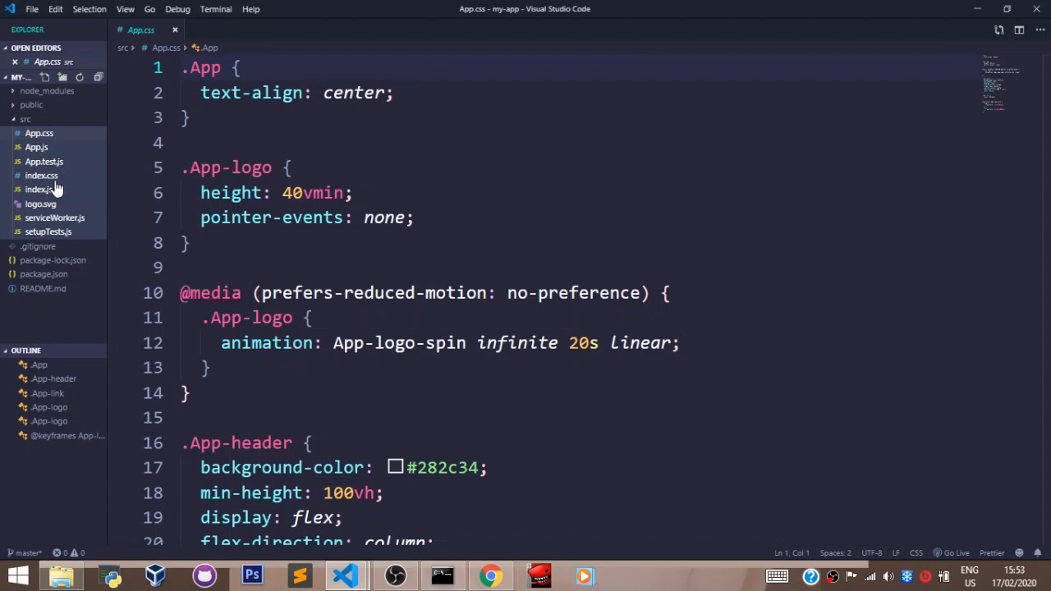
# Delete the eight selected src files to the Recycle Bin, leaving src empty.
pyautogui.rightClick(40, 189)
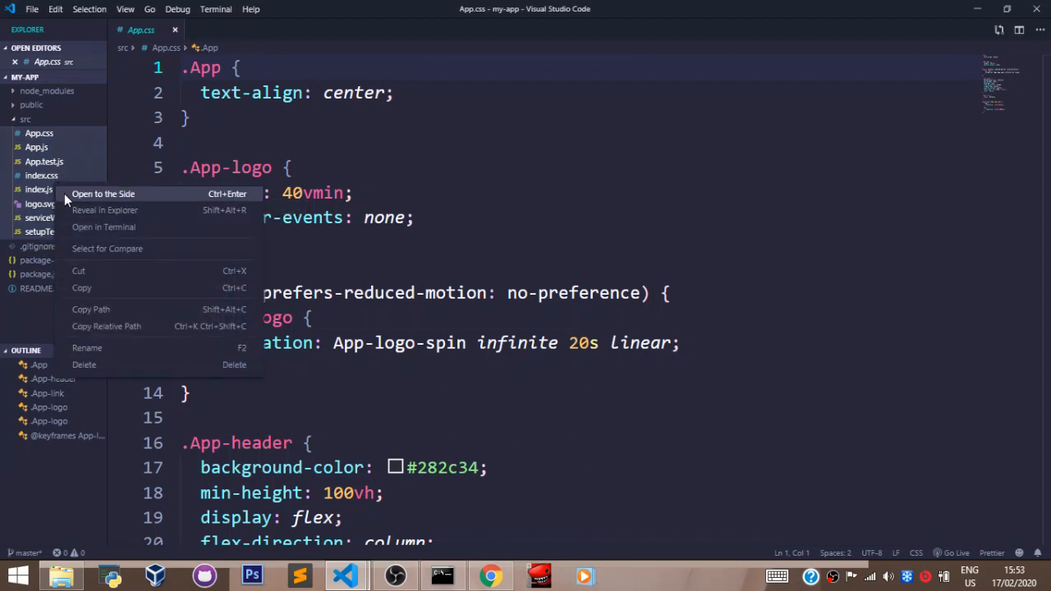
pyautogui.click(83, 364)
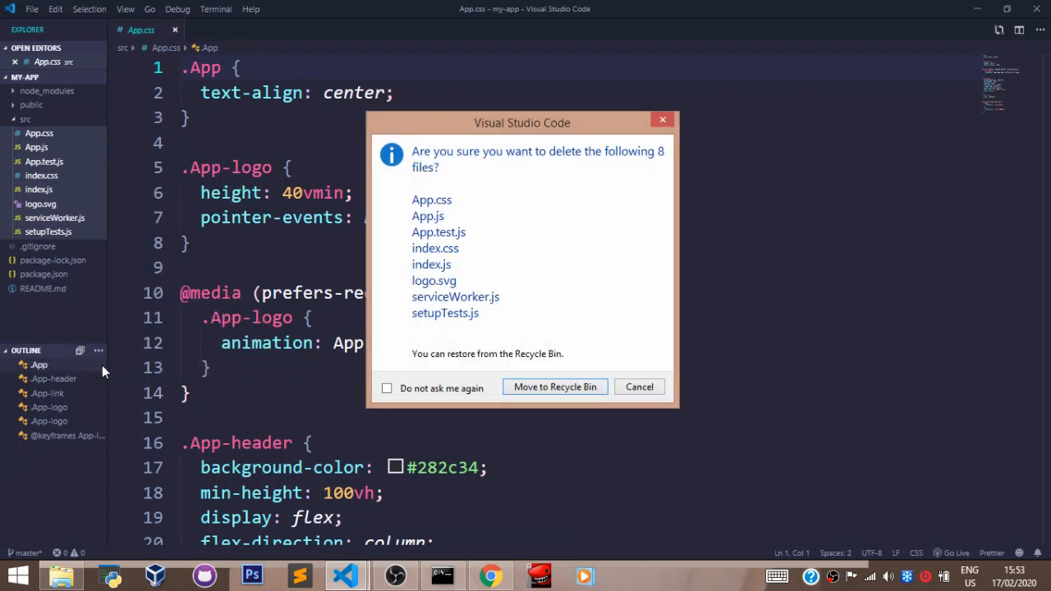
pyautogui.click(555, 388)
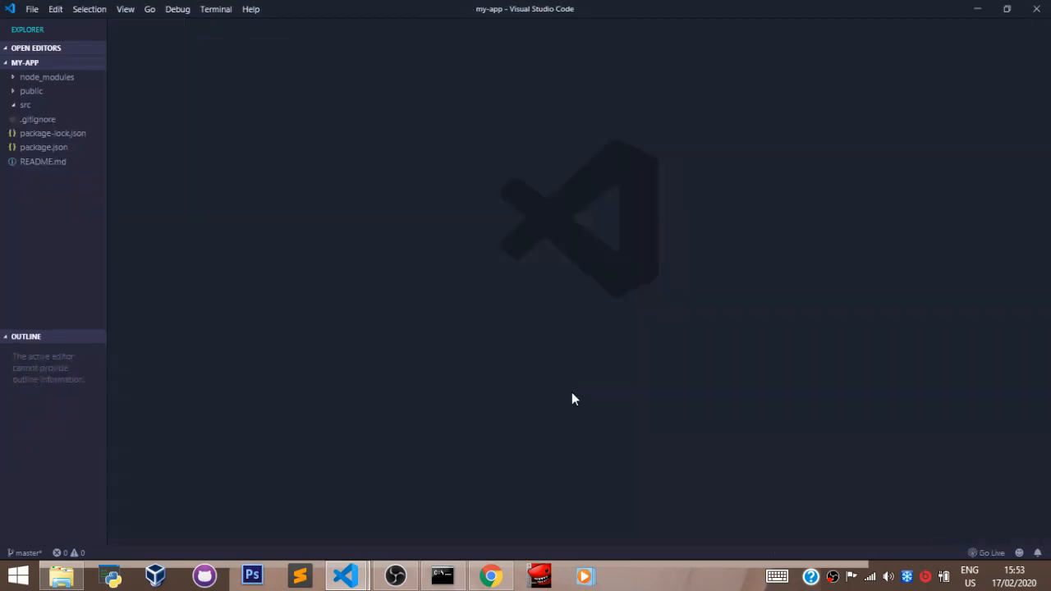
pyautogui.click(25, 105)
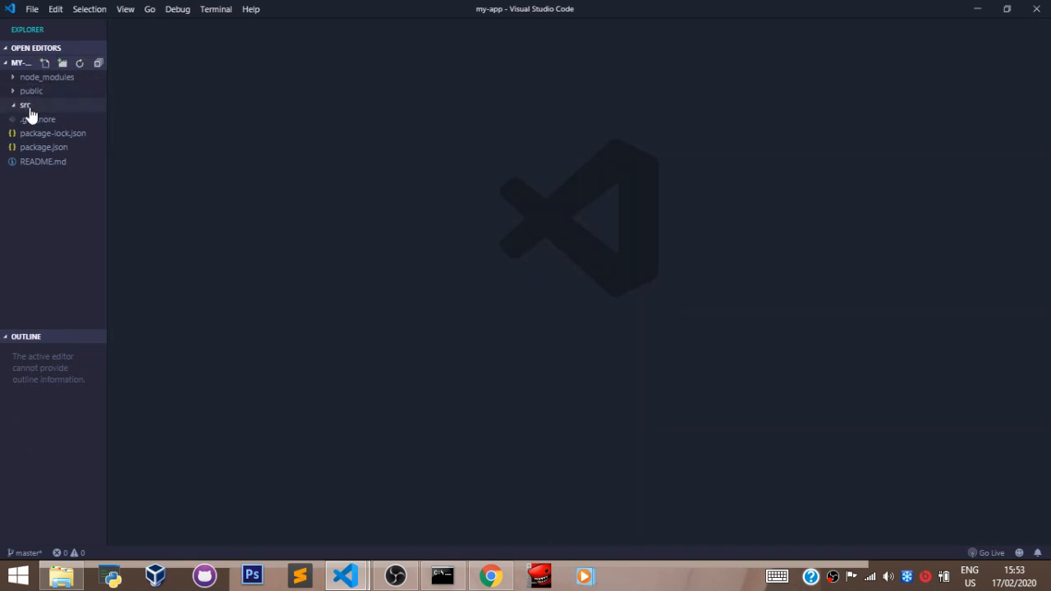
pyautogui.click(25, 105)
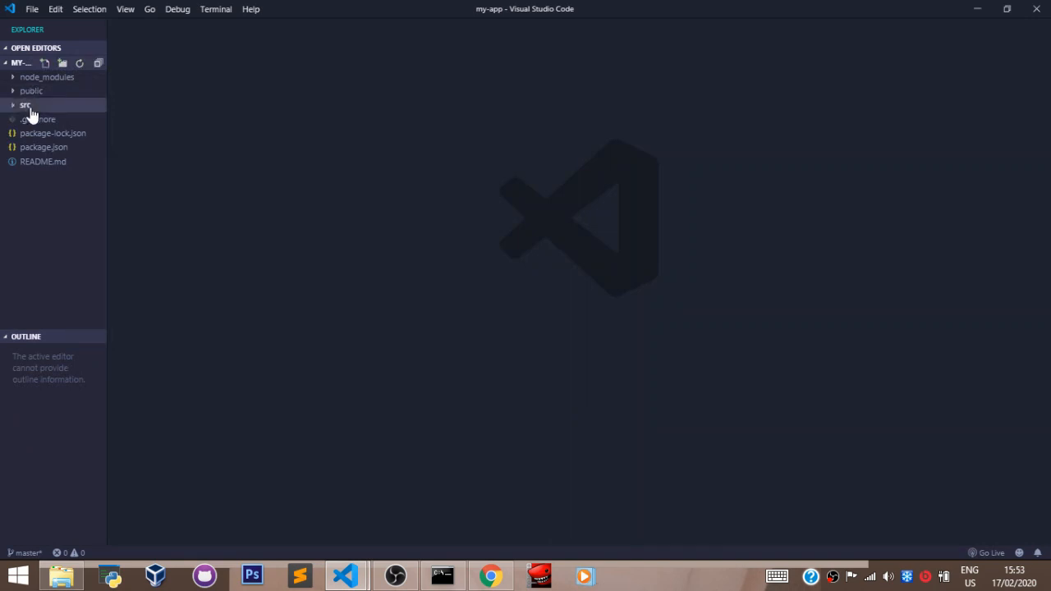